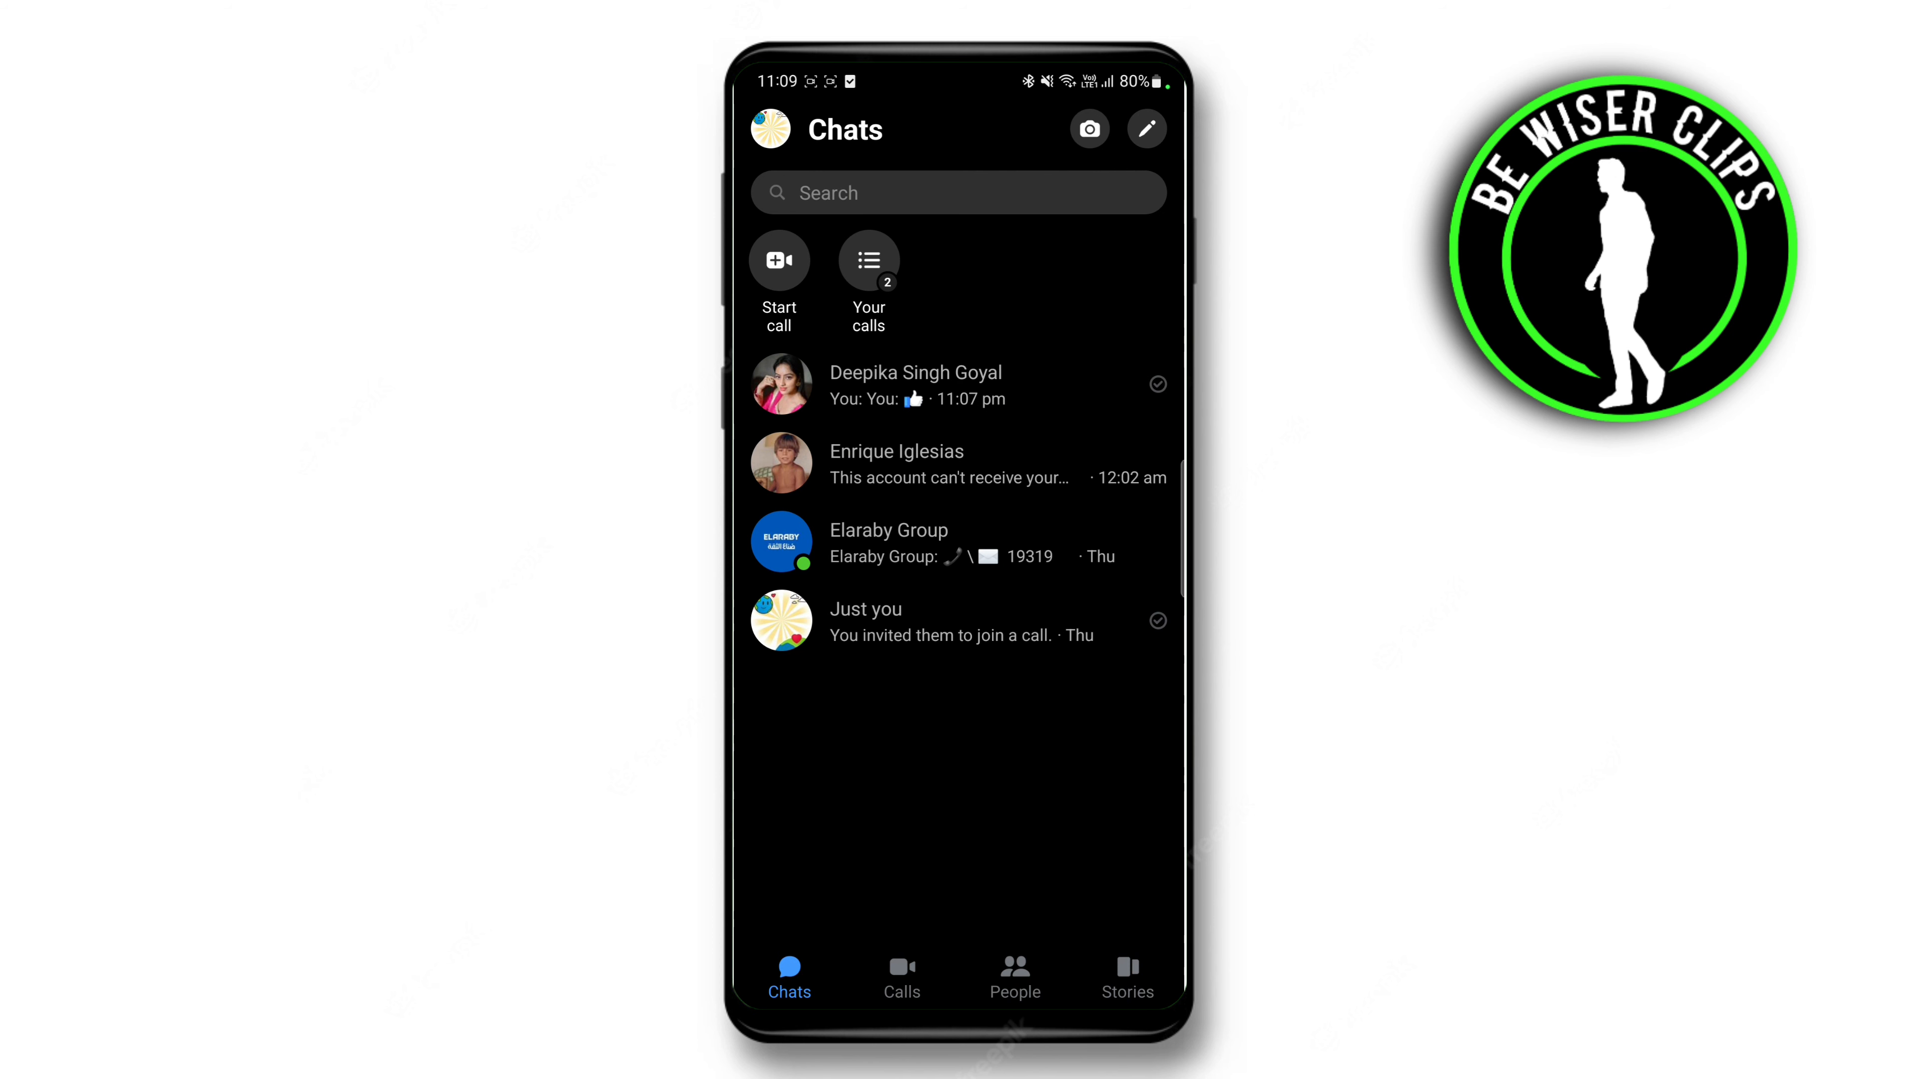
Bring up the options sheet for the top conversation, showing Archive, Delete, Mute and Block
click(958, 383)
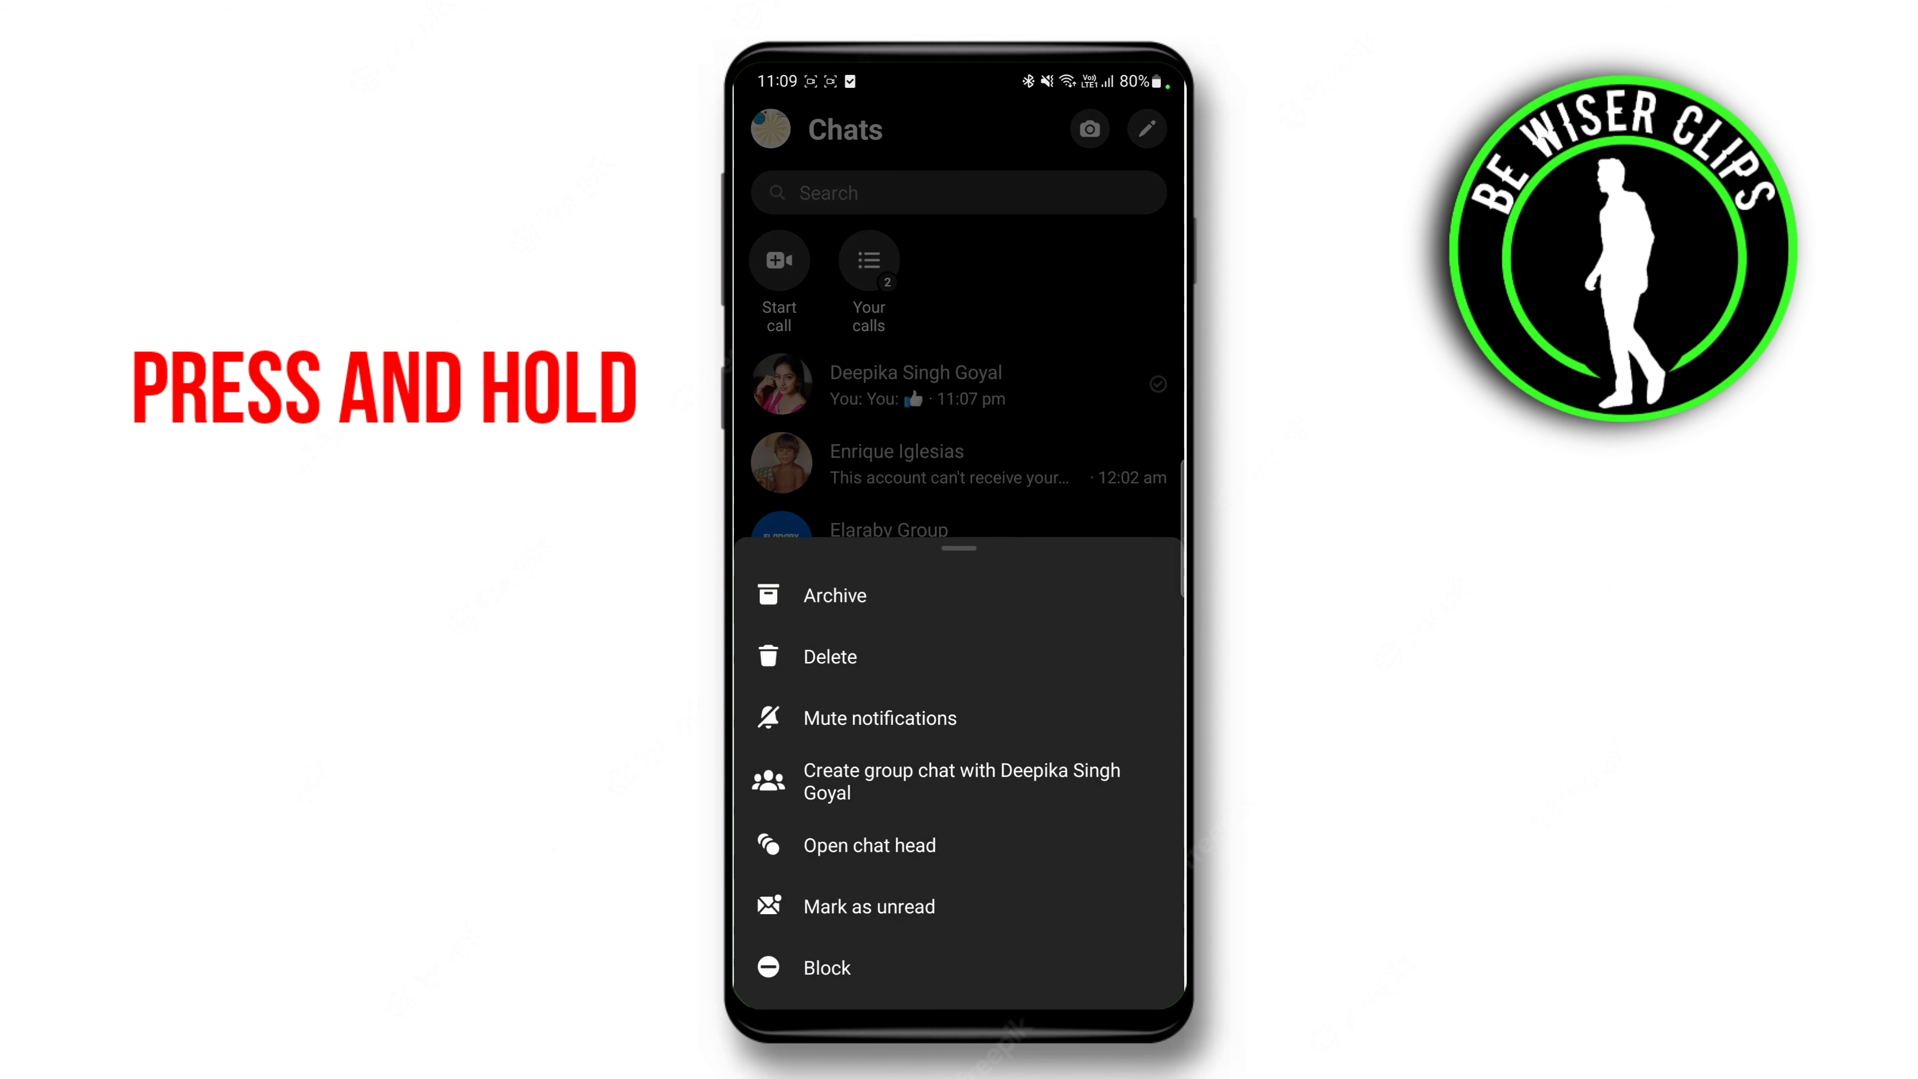